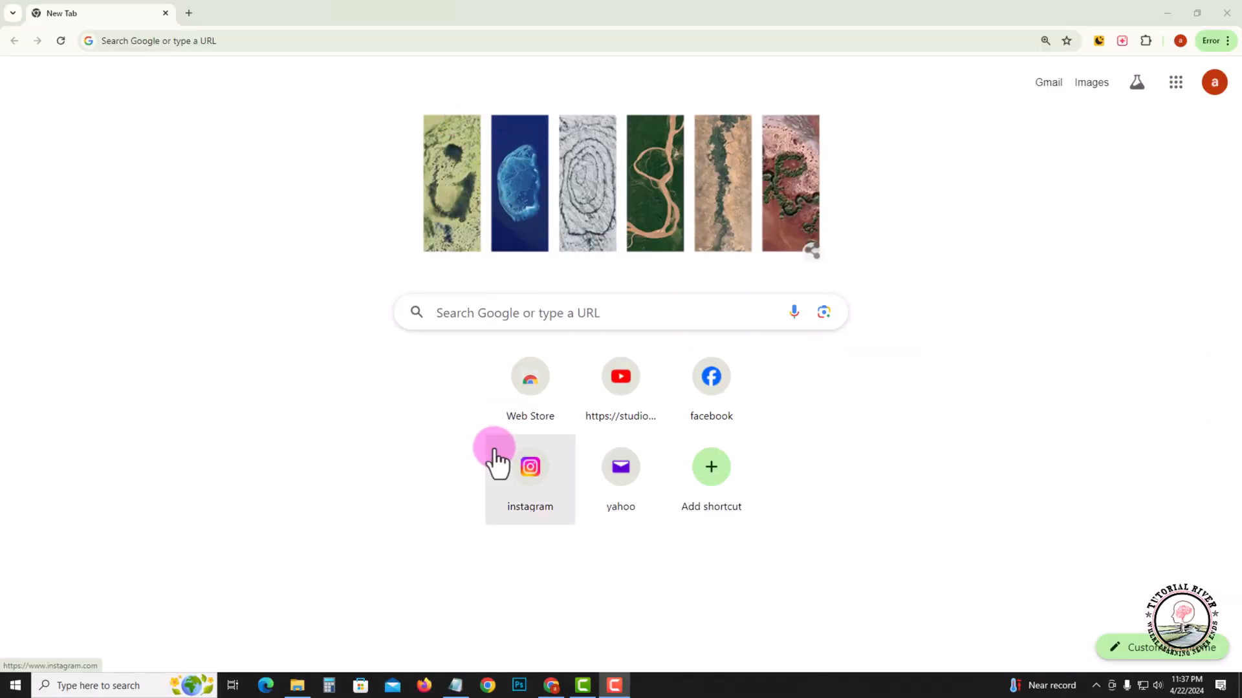
Step: Load instagram.com from the Instagram shortcut tile on the new tab page
click(531, 466)
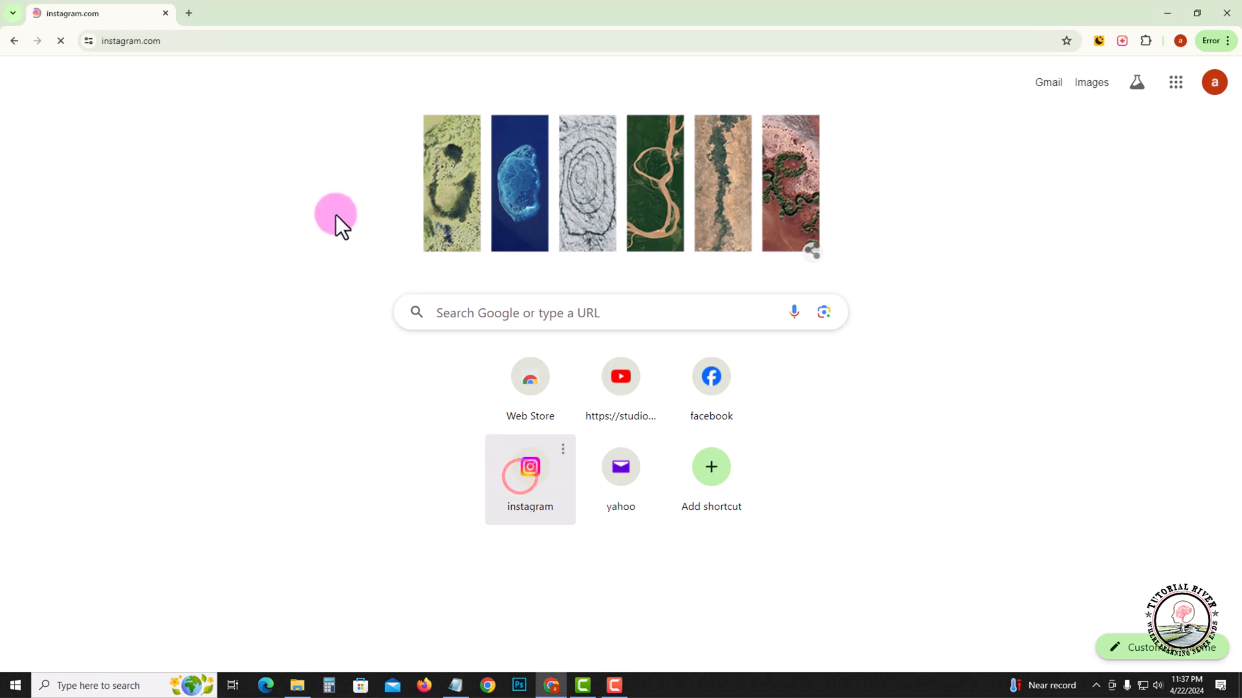
click(530, 467)
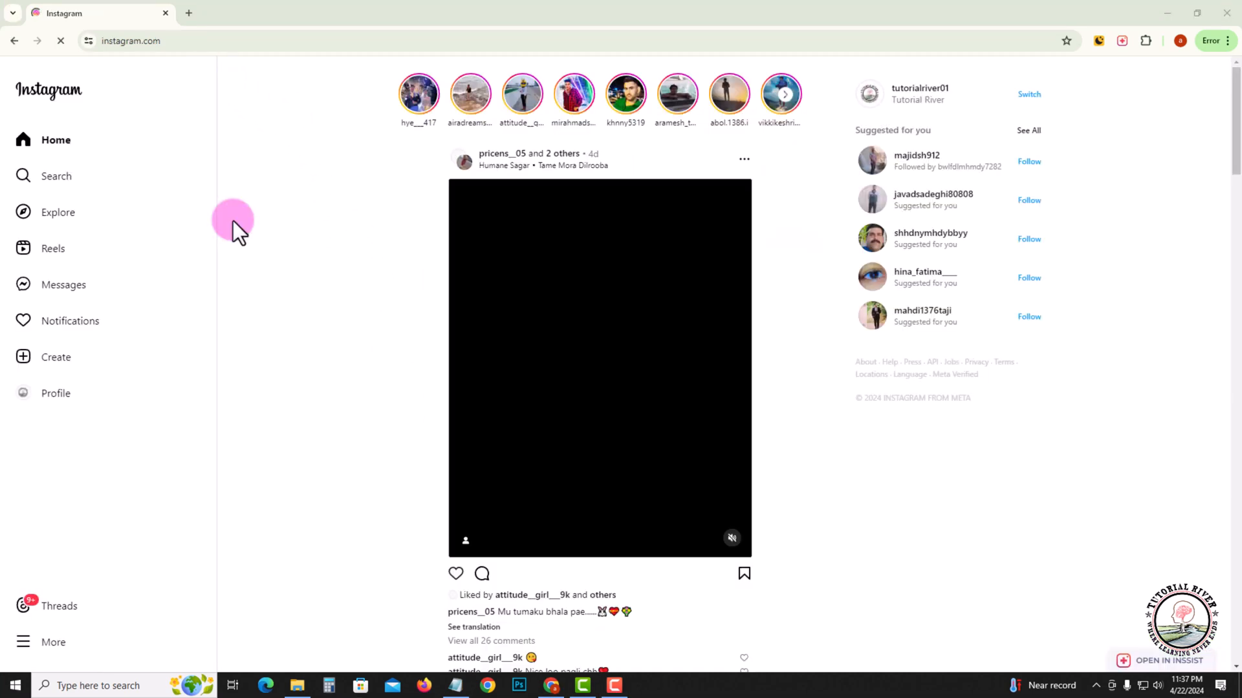
mouse_move(53, 643)
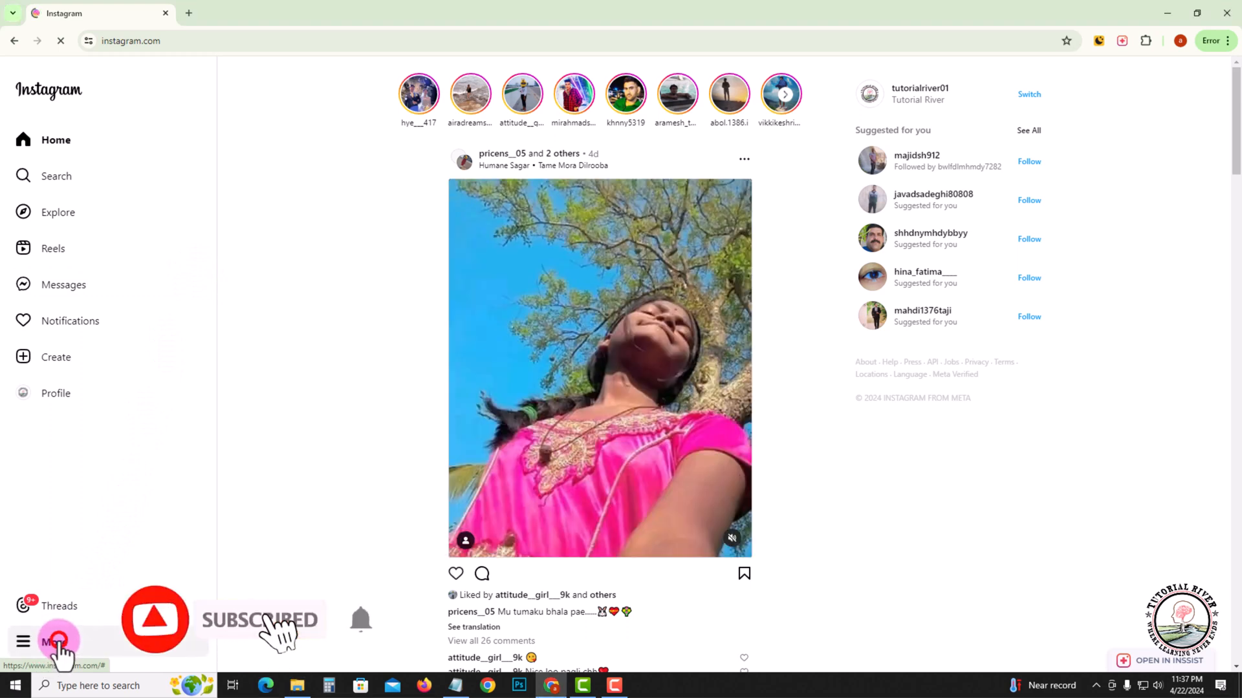
Step: Go through More > Settings to Accounts Center and show Password and security
click(54, 643)
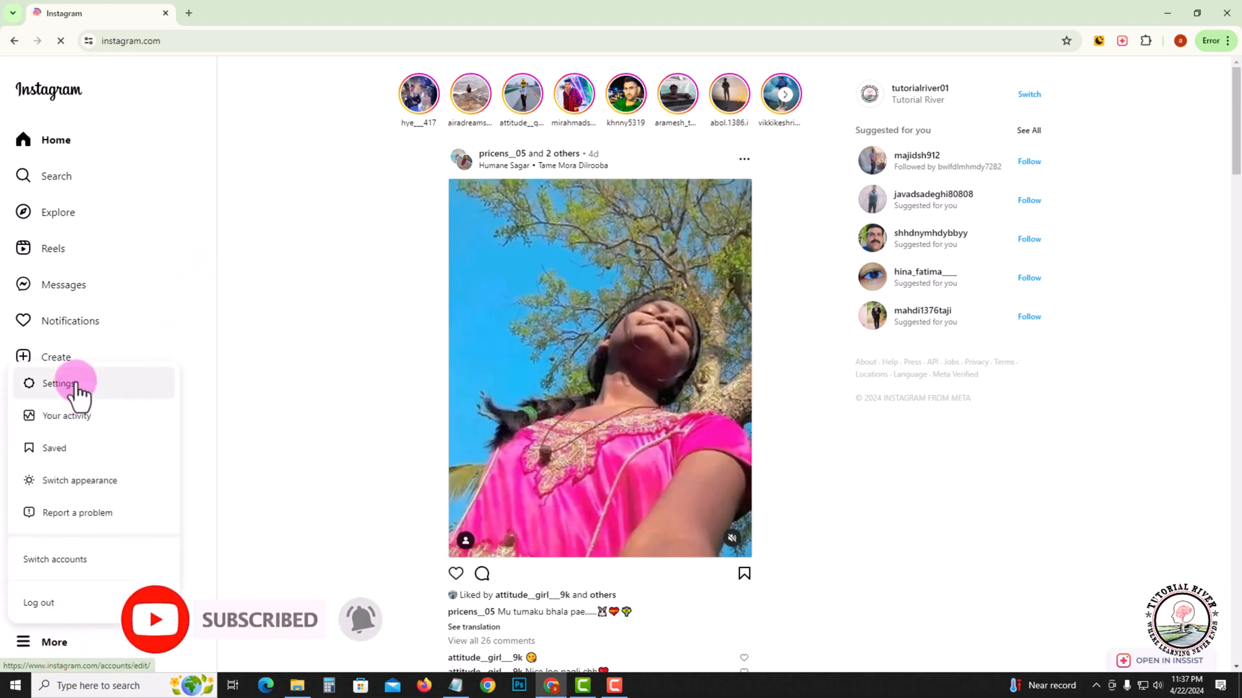
click(58, 383)
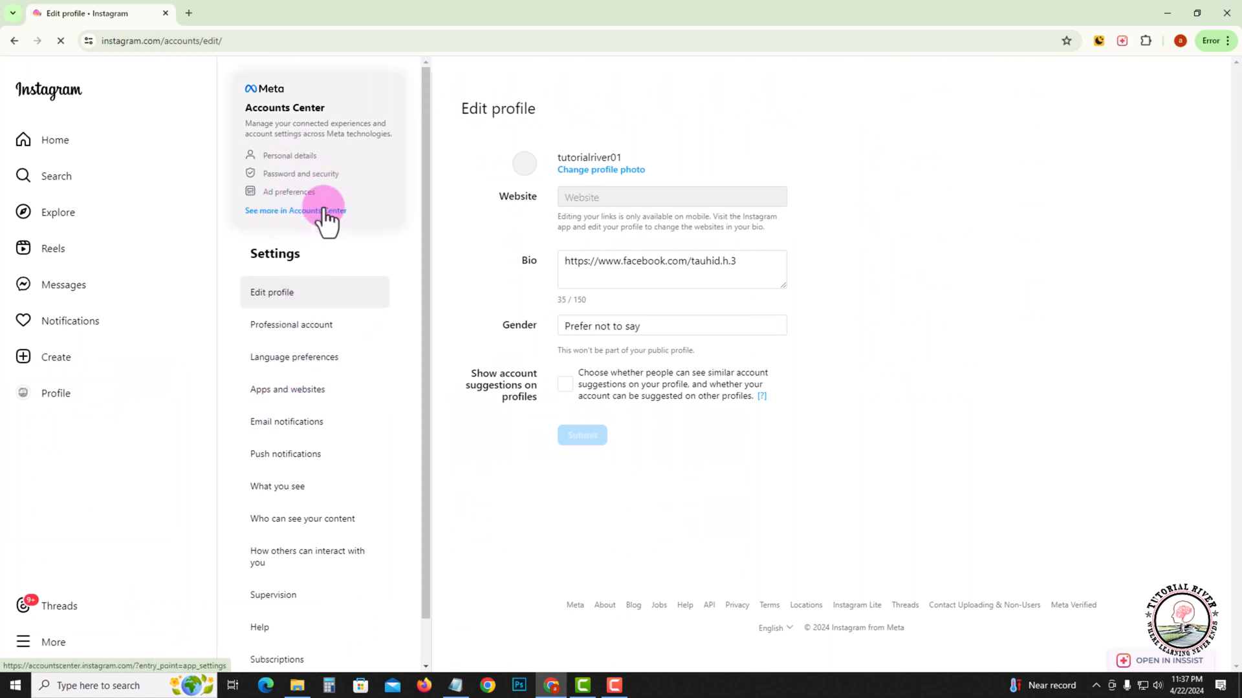
click(295, 209)
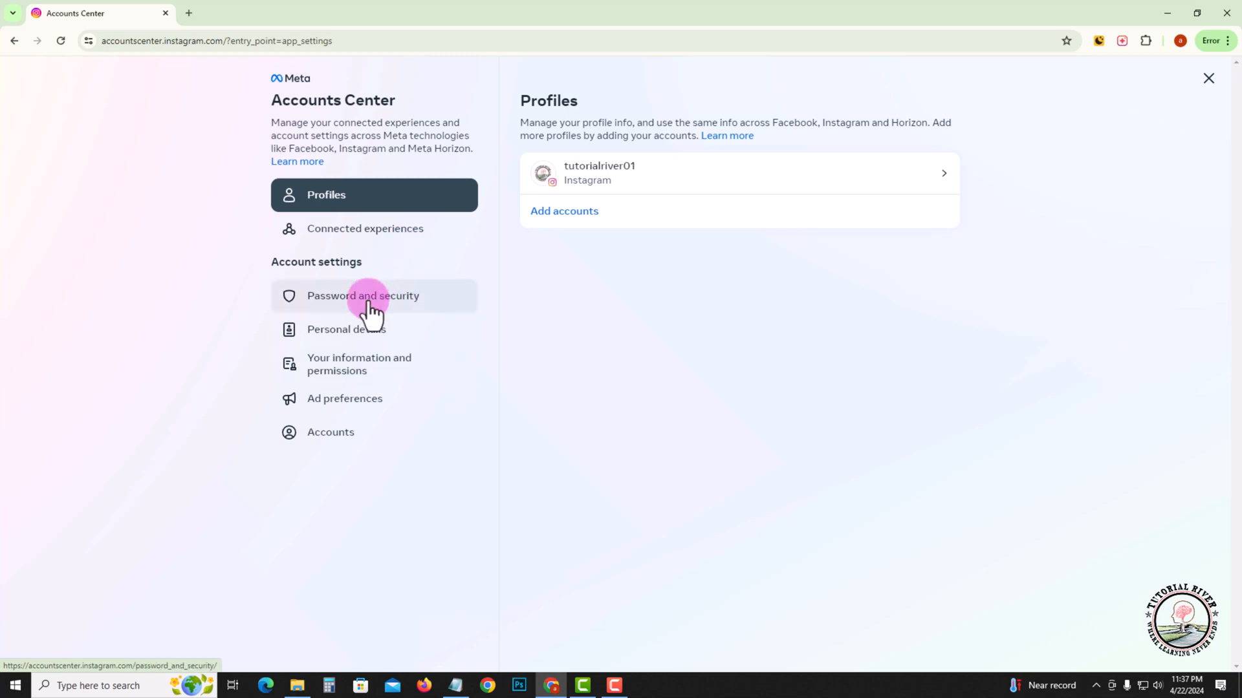
mouse_move(388, 309)
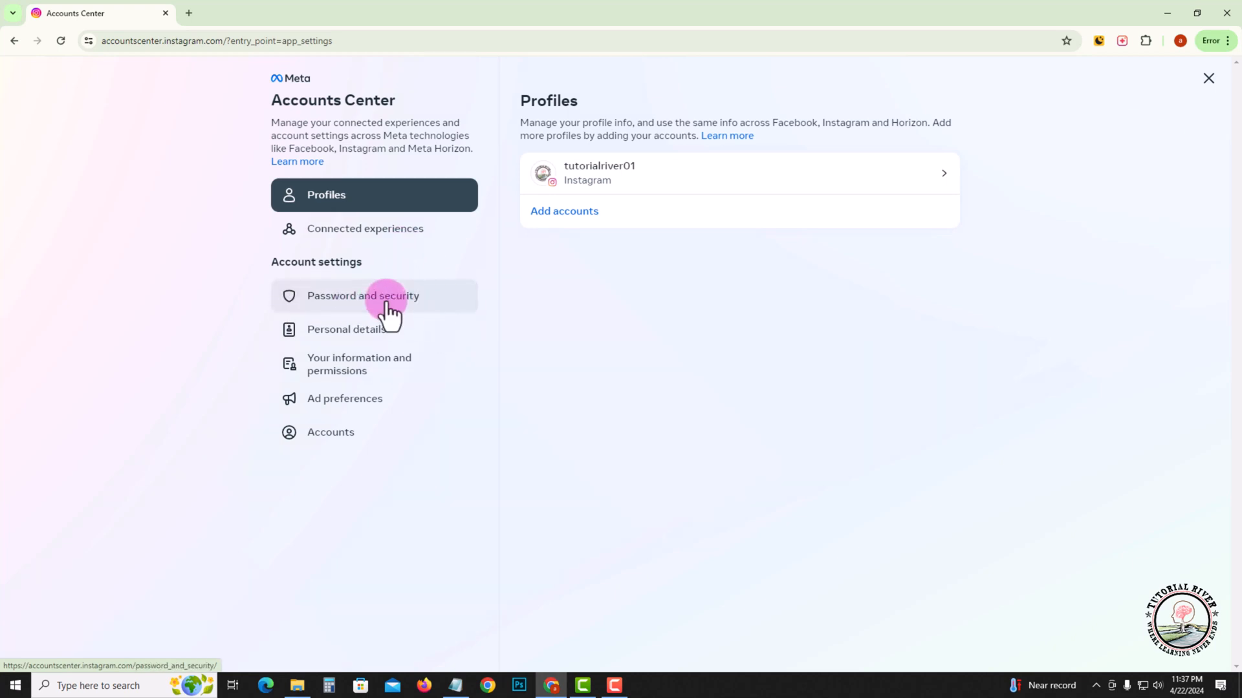
click(362, 295)
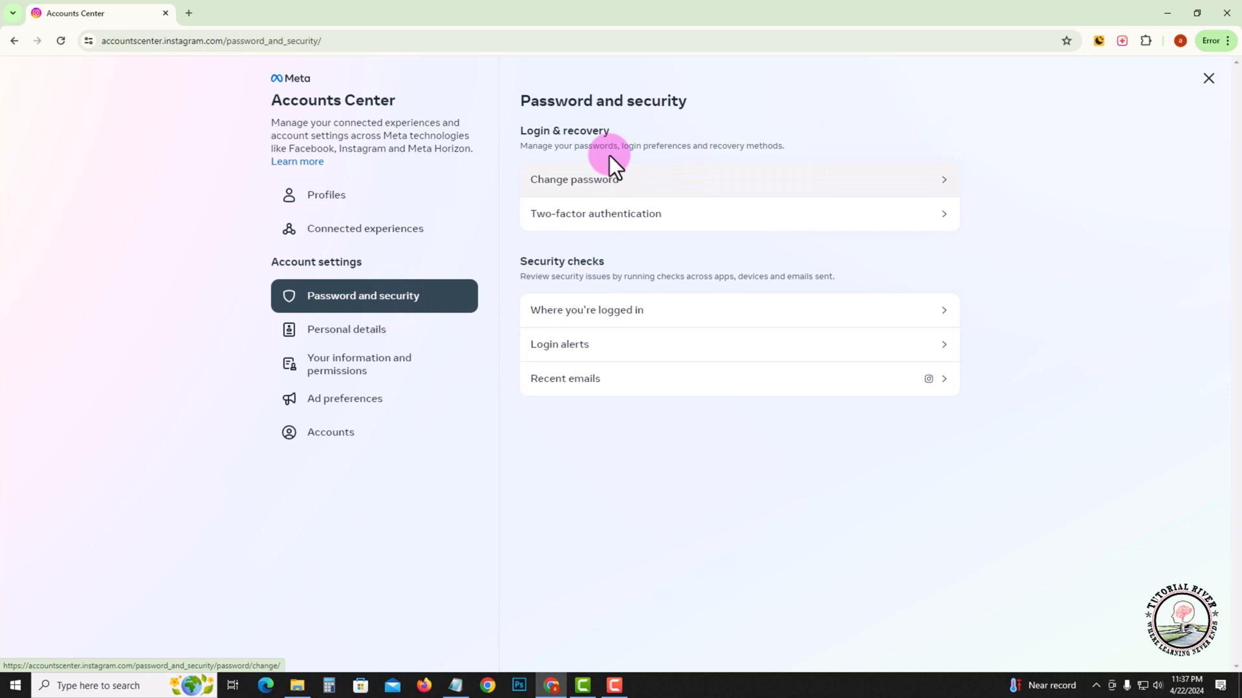
mouse_move(516, 172)
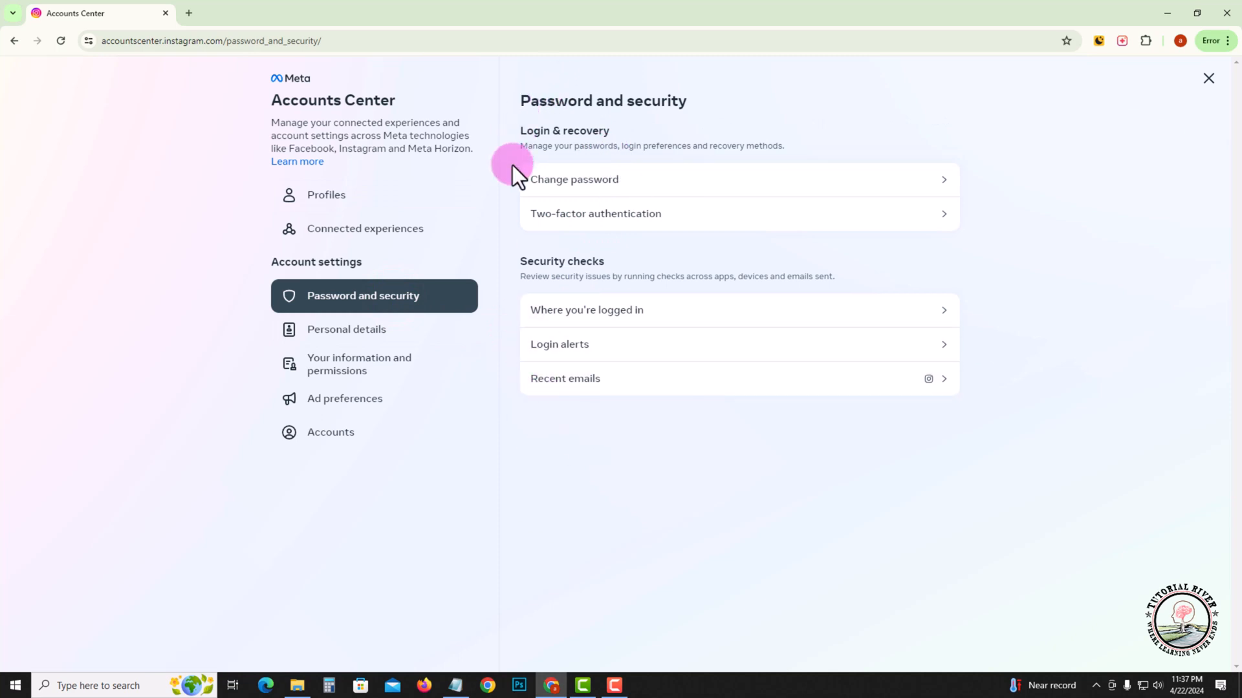
mouse_move(540, 267)
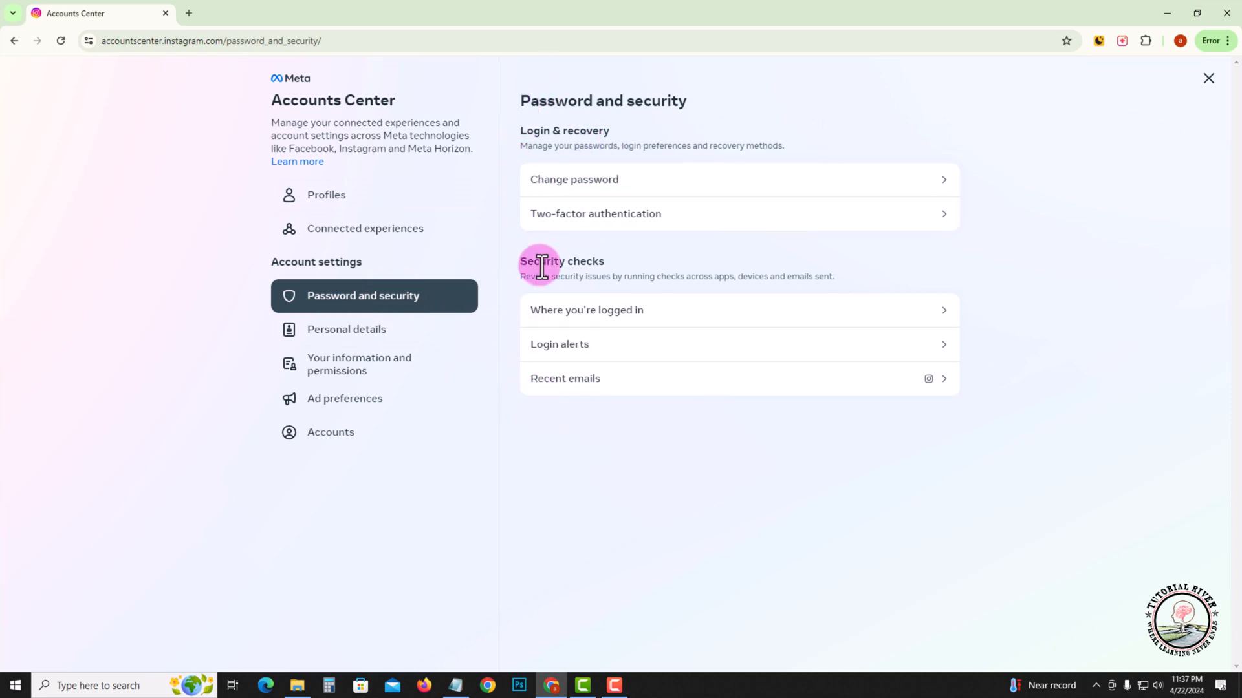
Step: In a new tab, reach the Google Account home page via the profile avatar menu
click(189, 13)
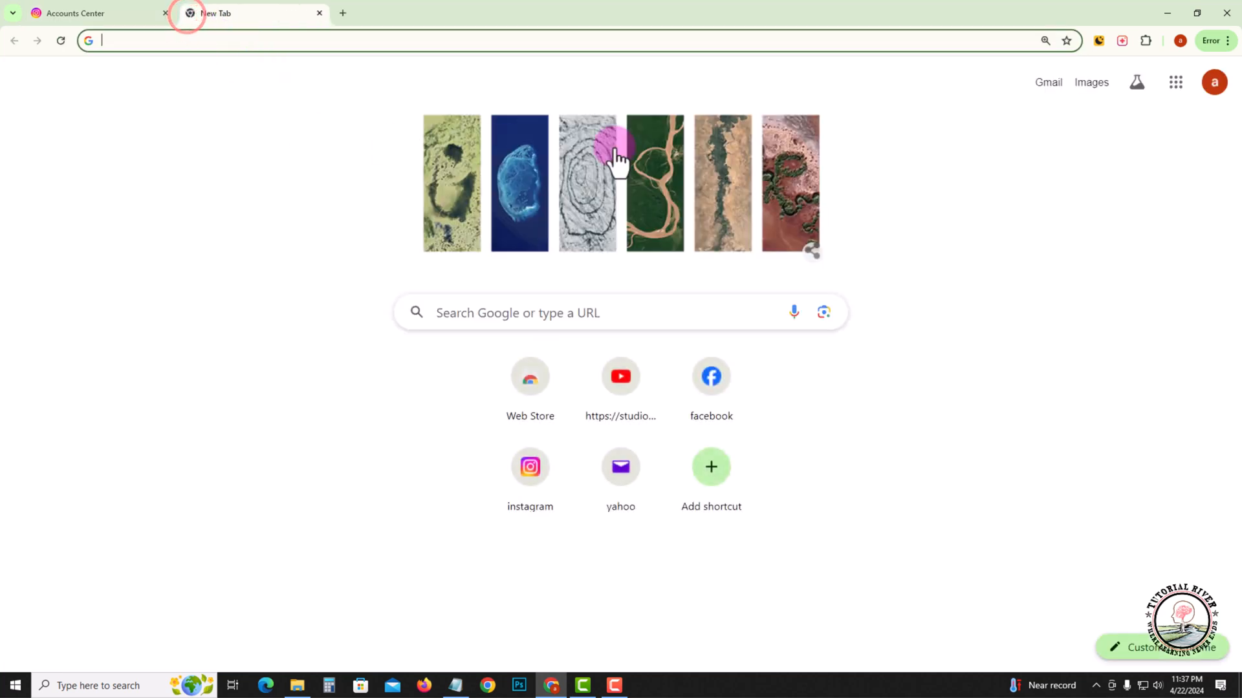
mouse_move(1215, 81)
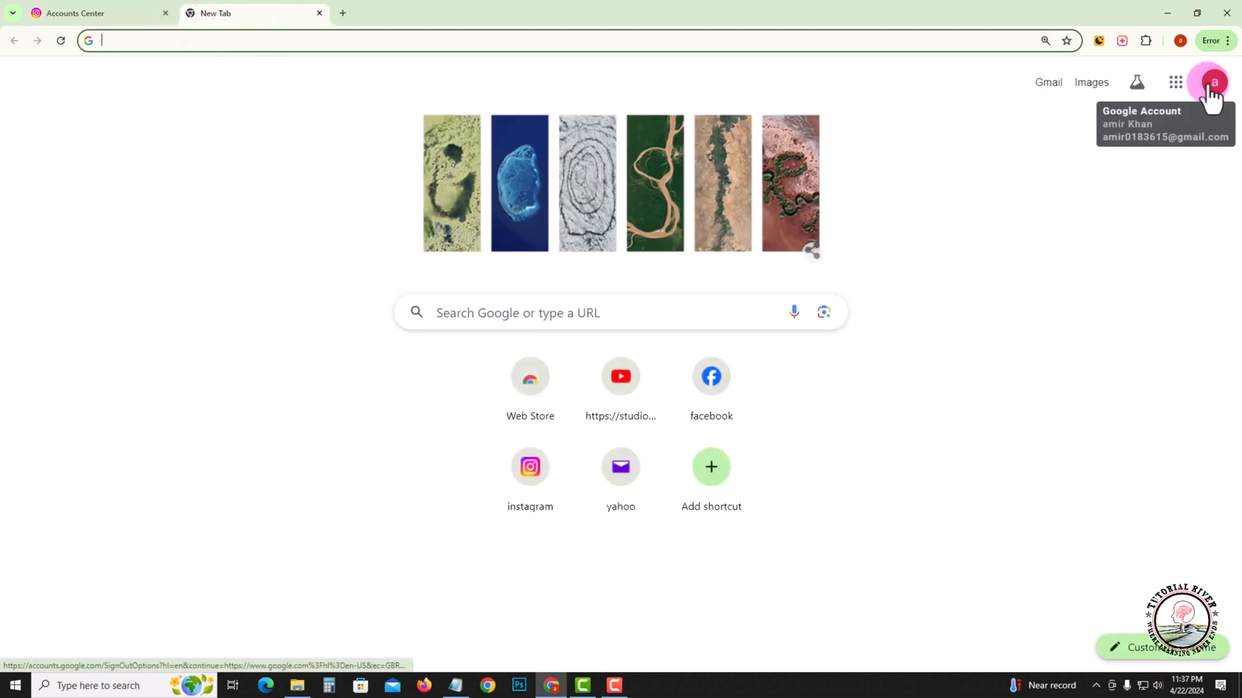
click(1213, 81)
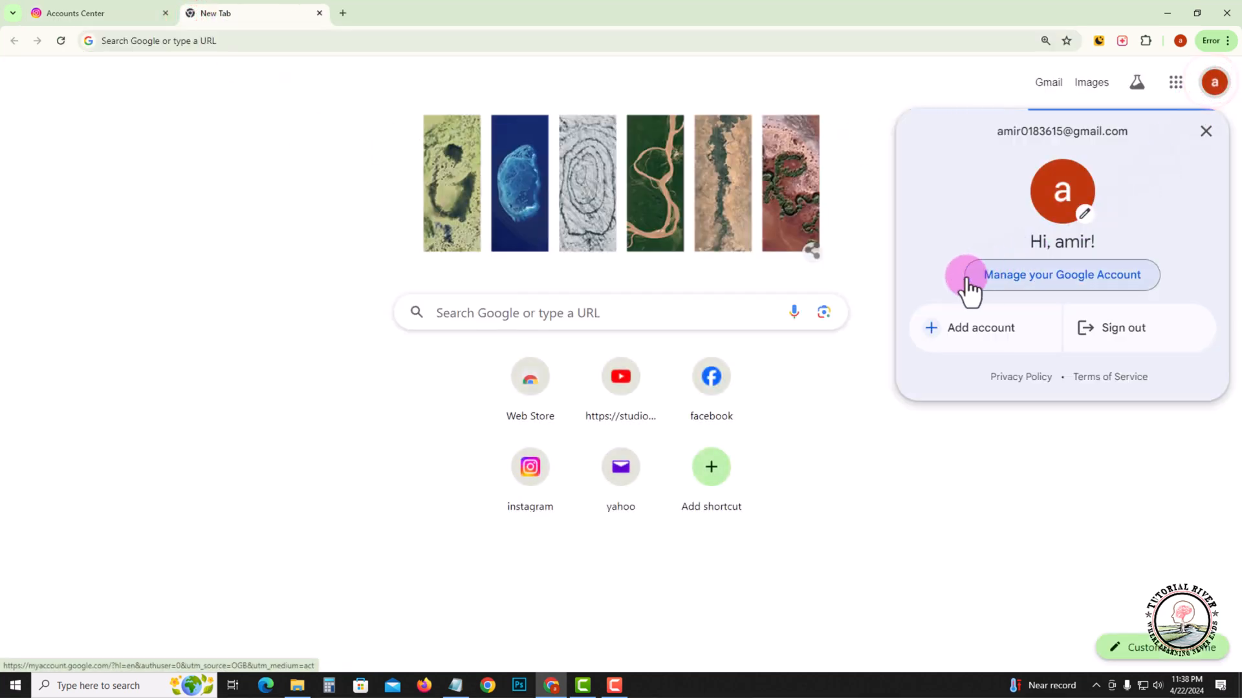
click(1060, 274)
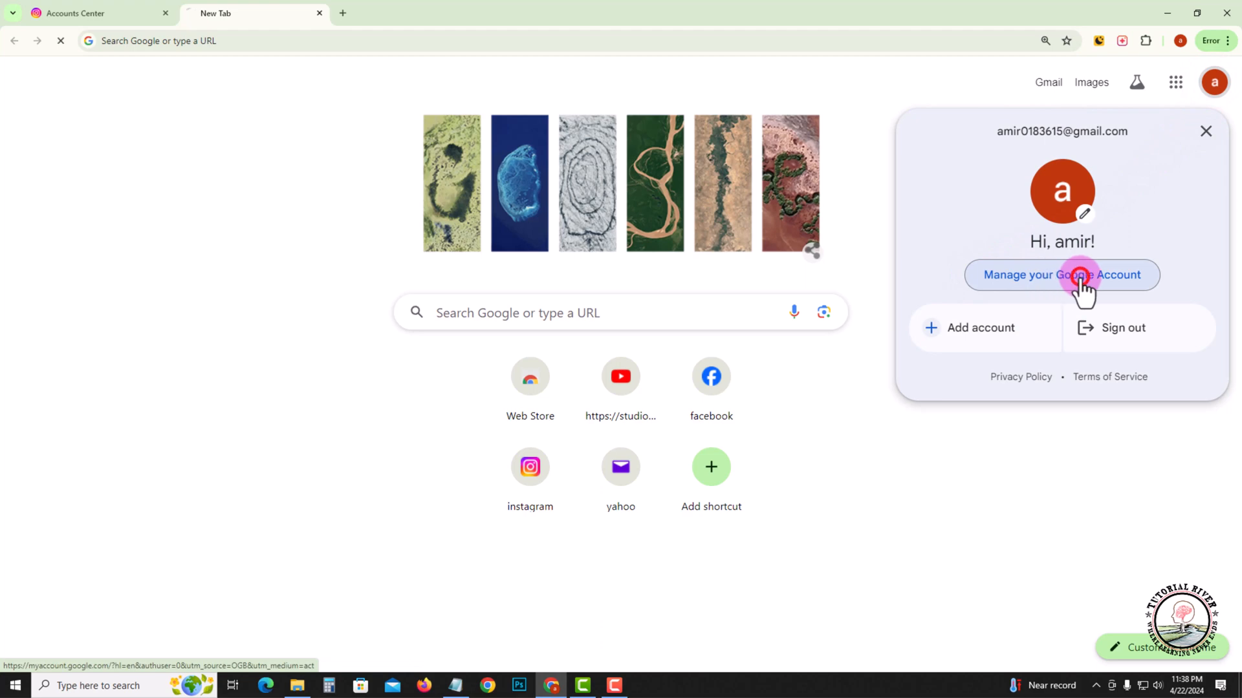
click(1061, 275)
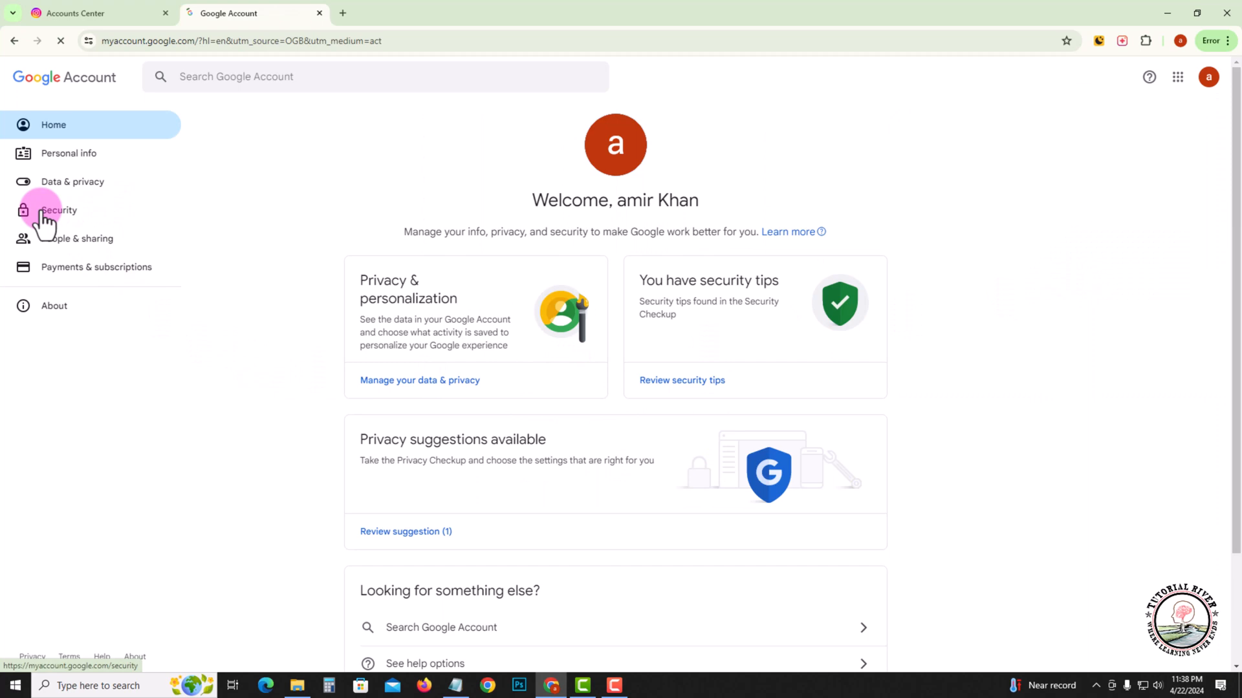
Step: From Security, enter Password Manager's list of 8 saved sites and choose instagram.com
click(58, 209)
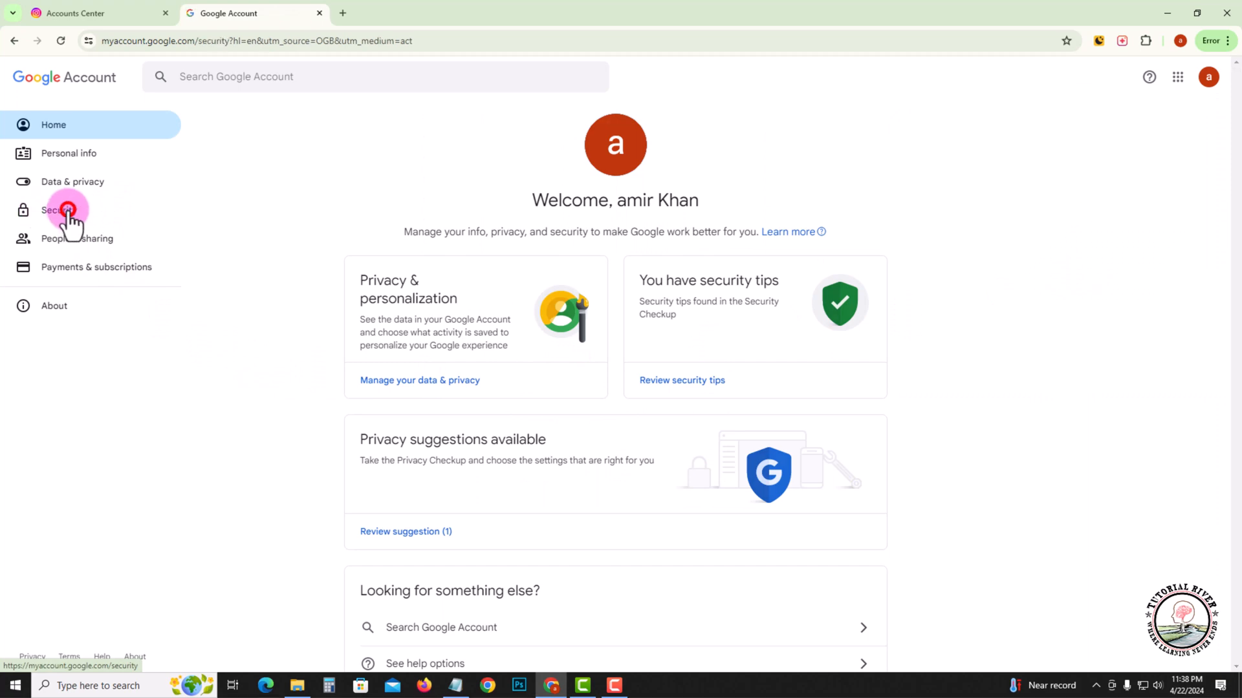
click(58, 209)
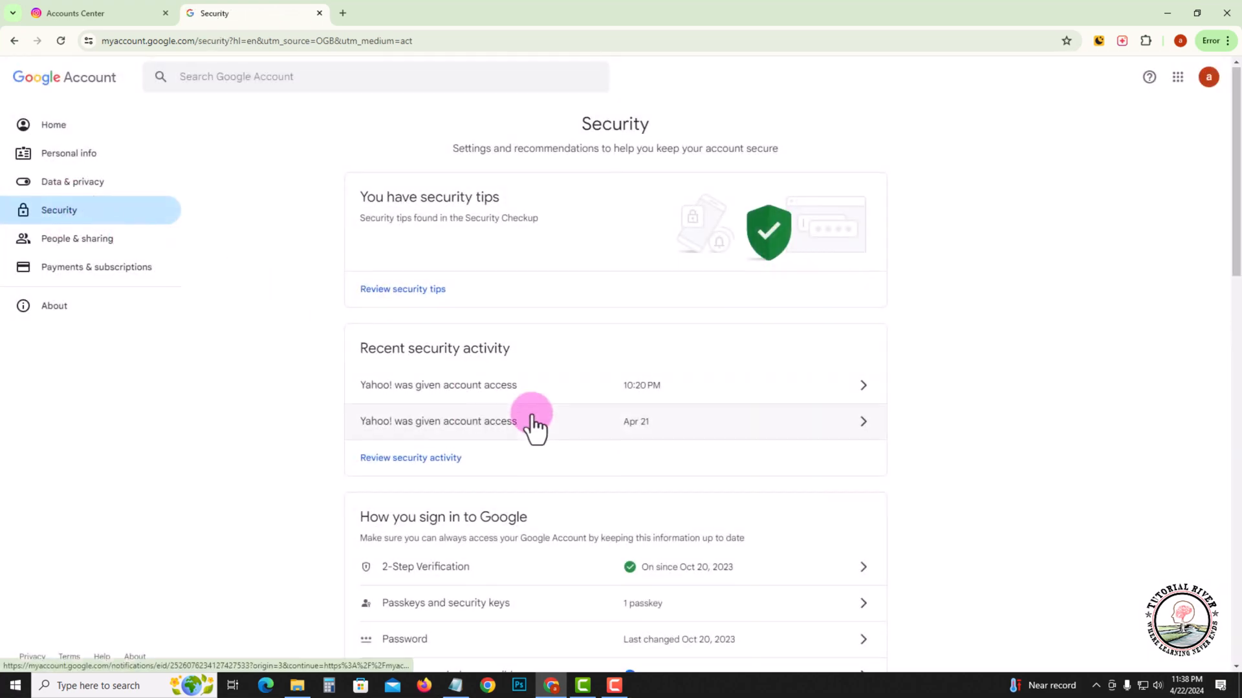
scroll(down, 3)
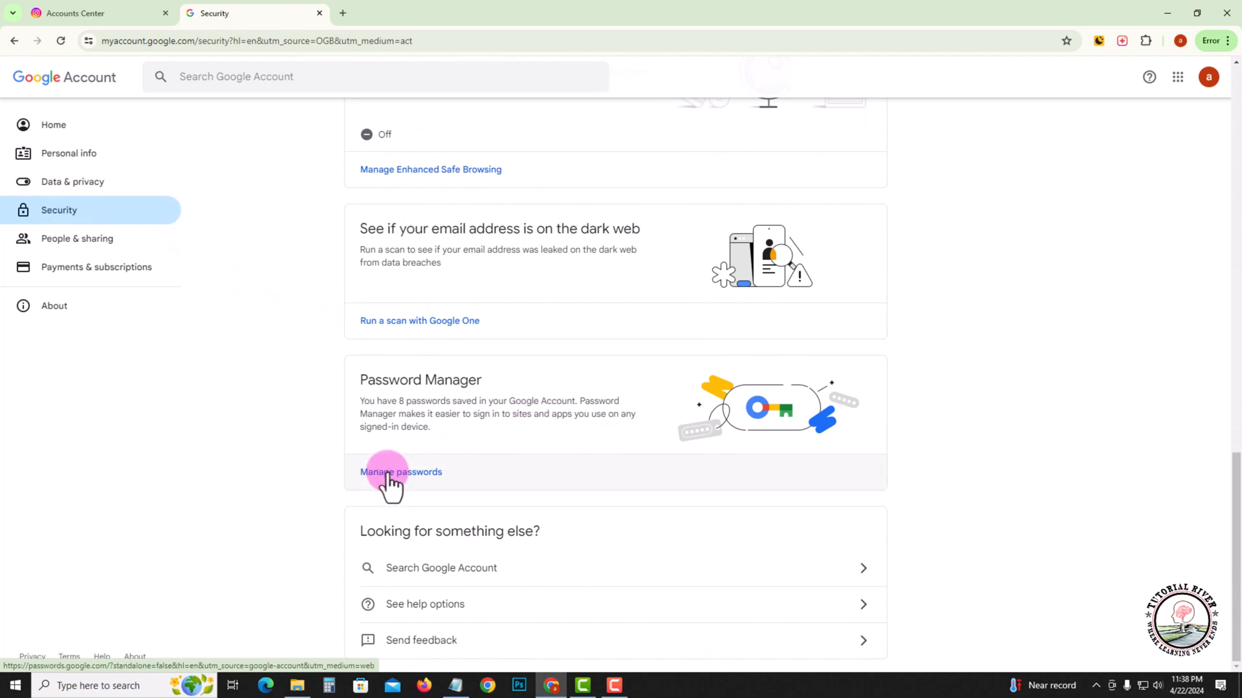
click(401, 473)
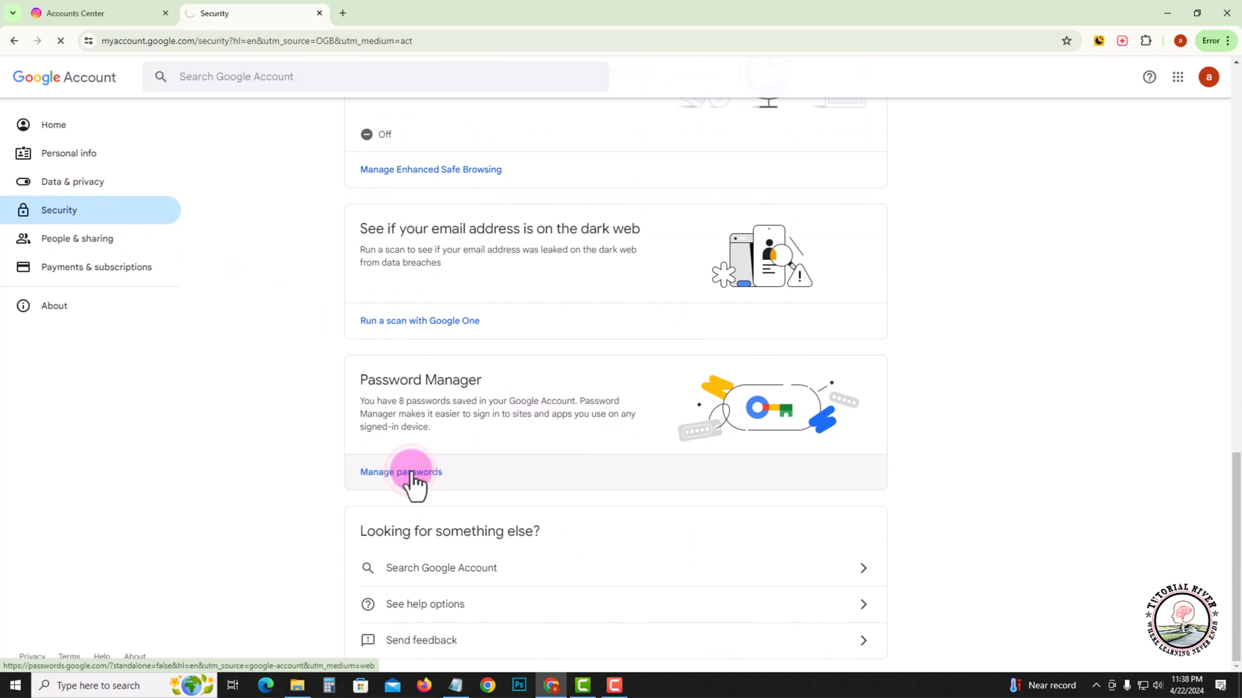
click(400, 472)
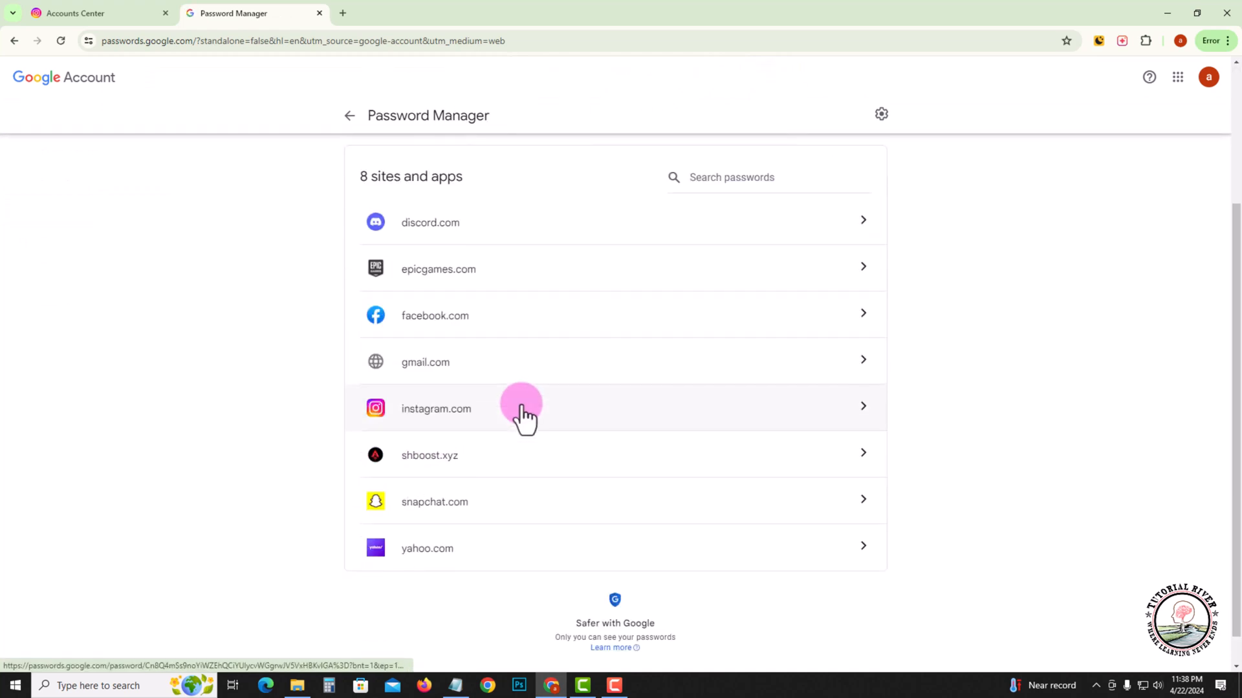
click(436, 409)
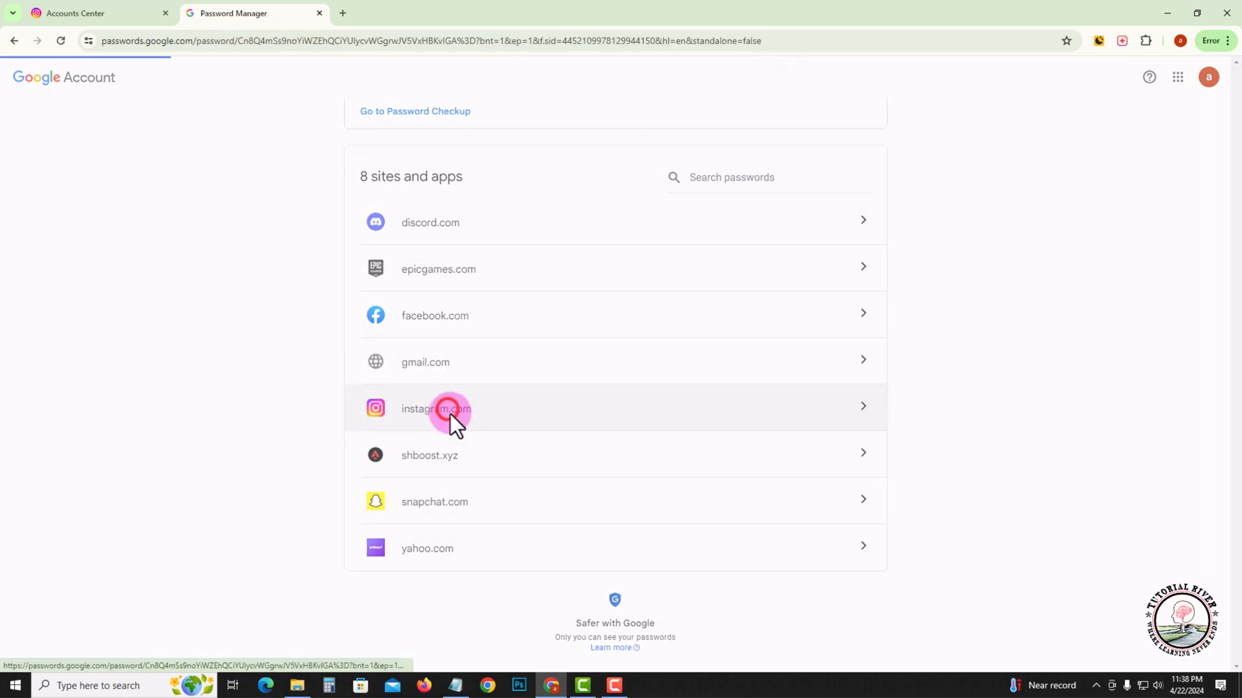
Step: Re-enter the Google password to verify identity and reveal the two saved instagram.com logins
click(436, 408)
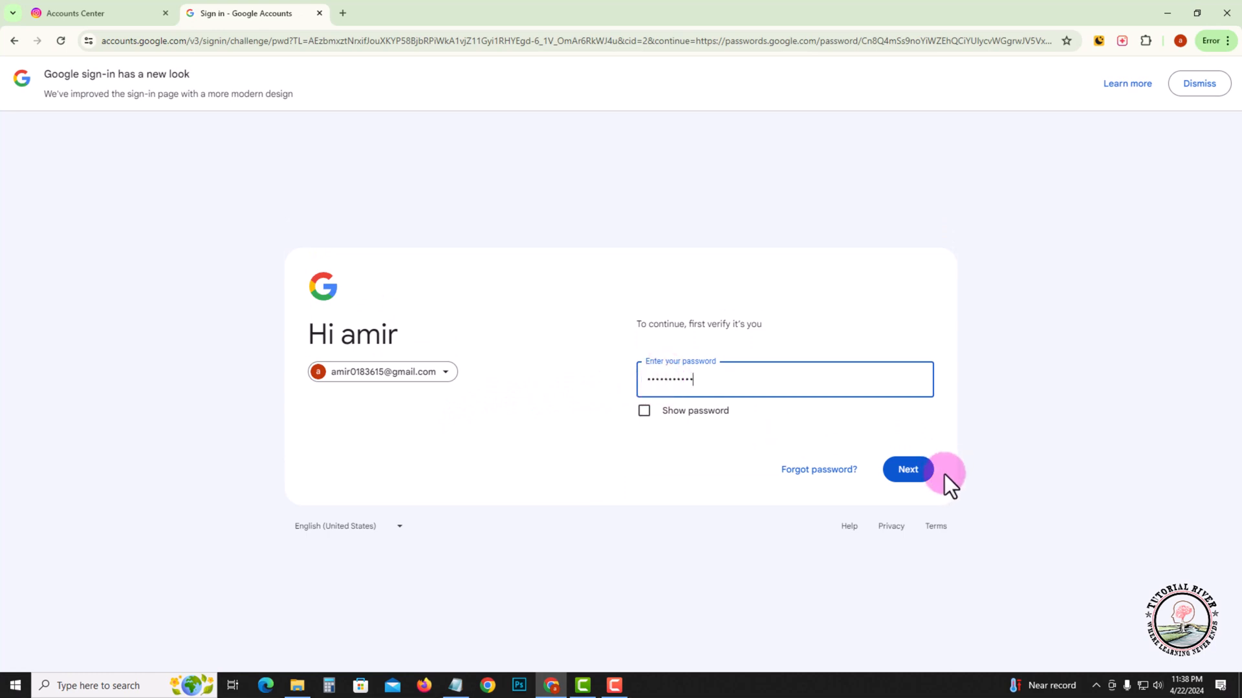
click(907, 468)
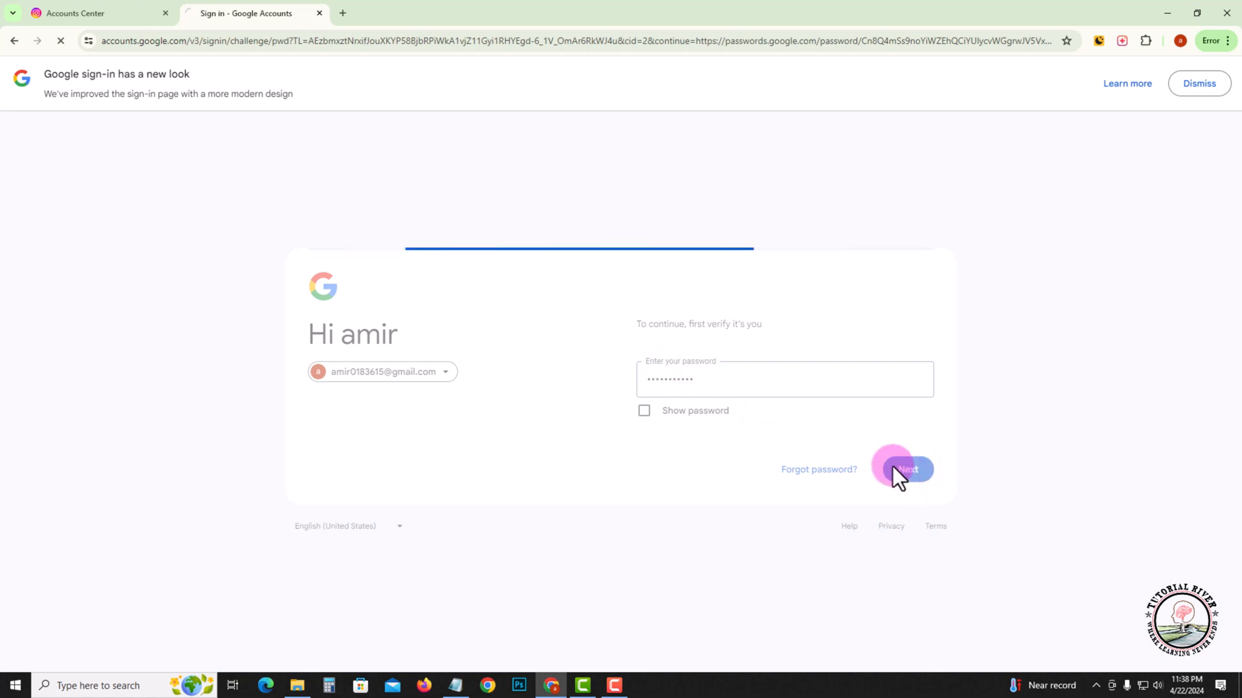
click(908, 468)
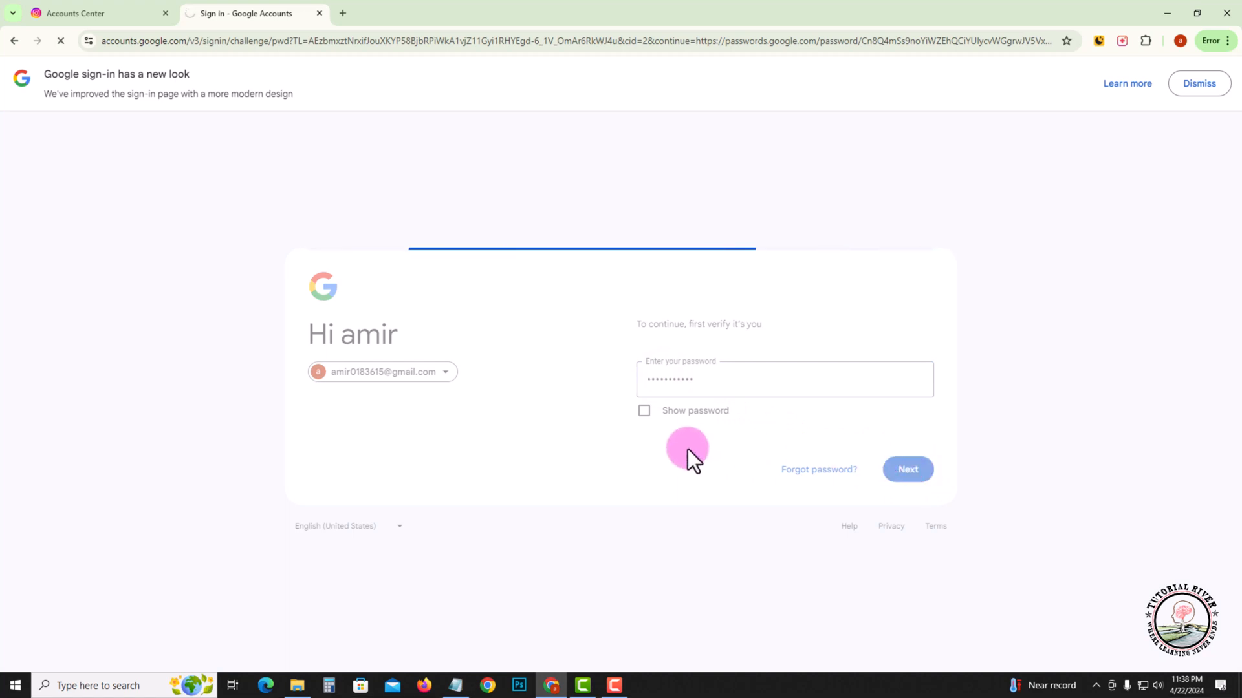
click(908, 468)
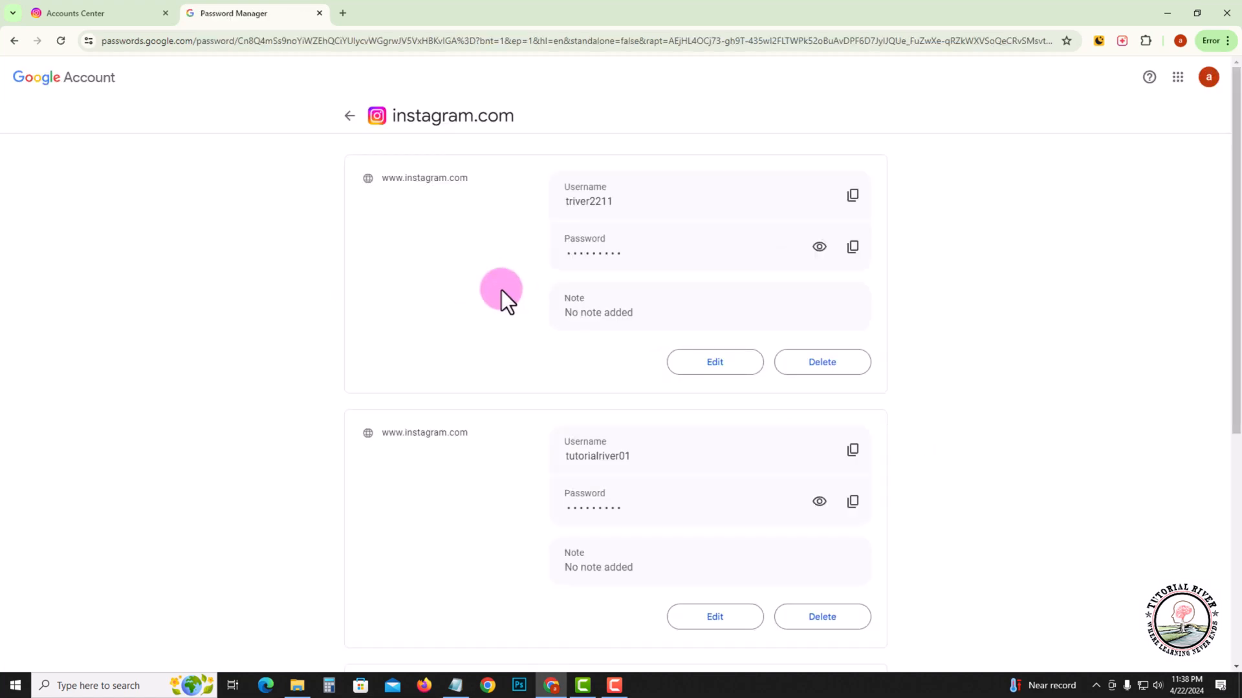
mouse_move(852, 195)
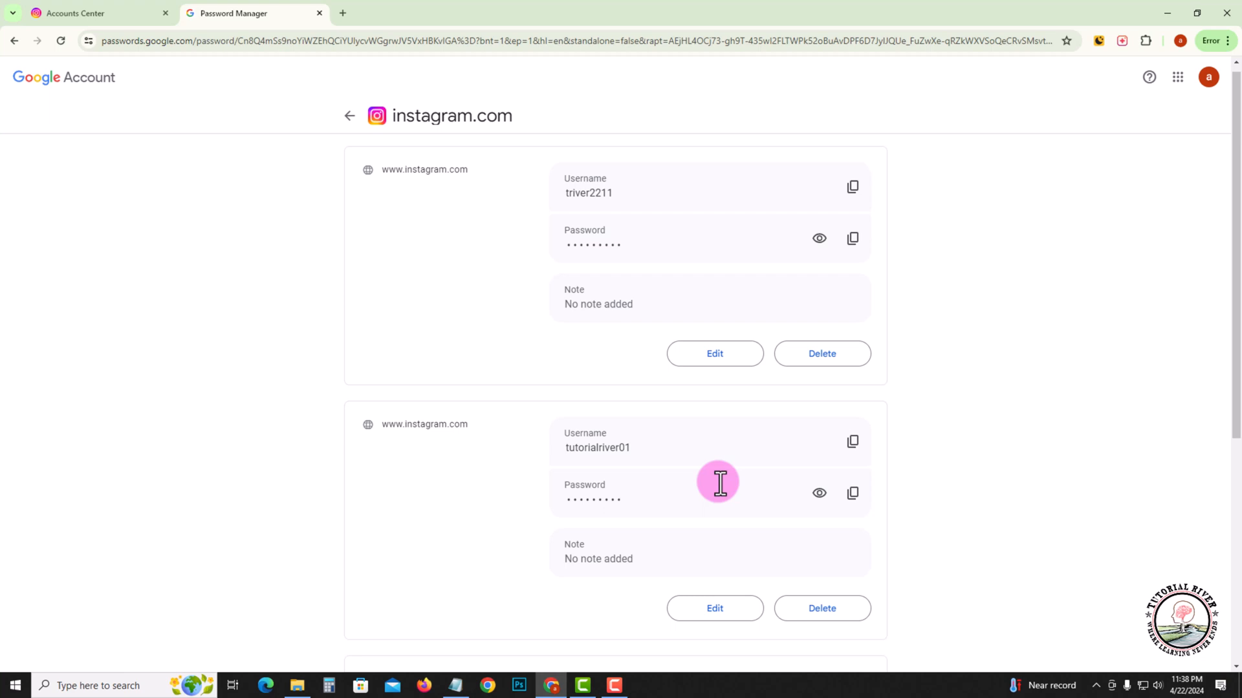
scroll(down, 3)
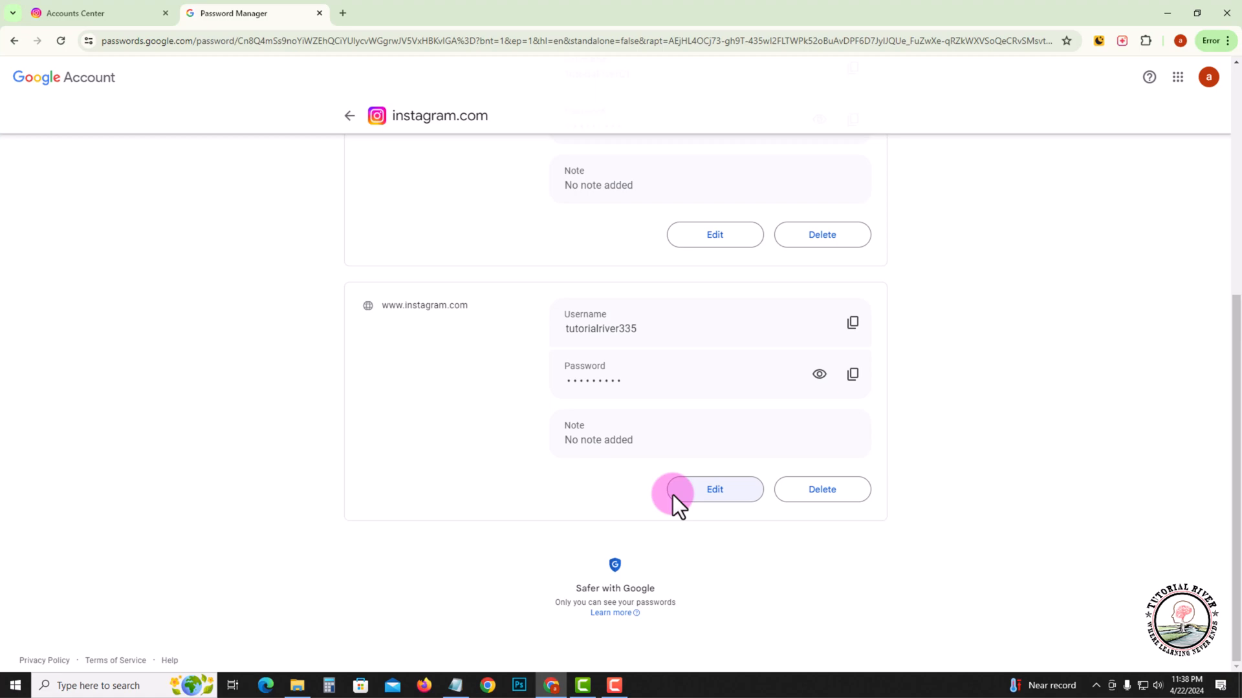
mouse_move(639, 678)
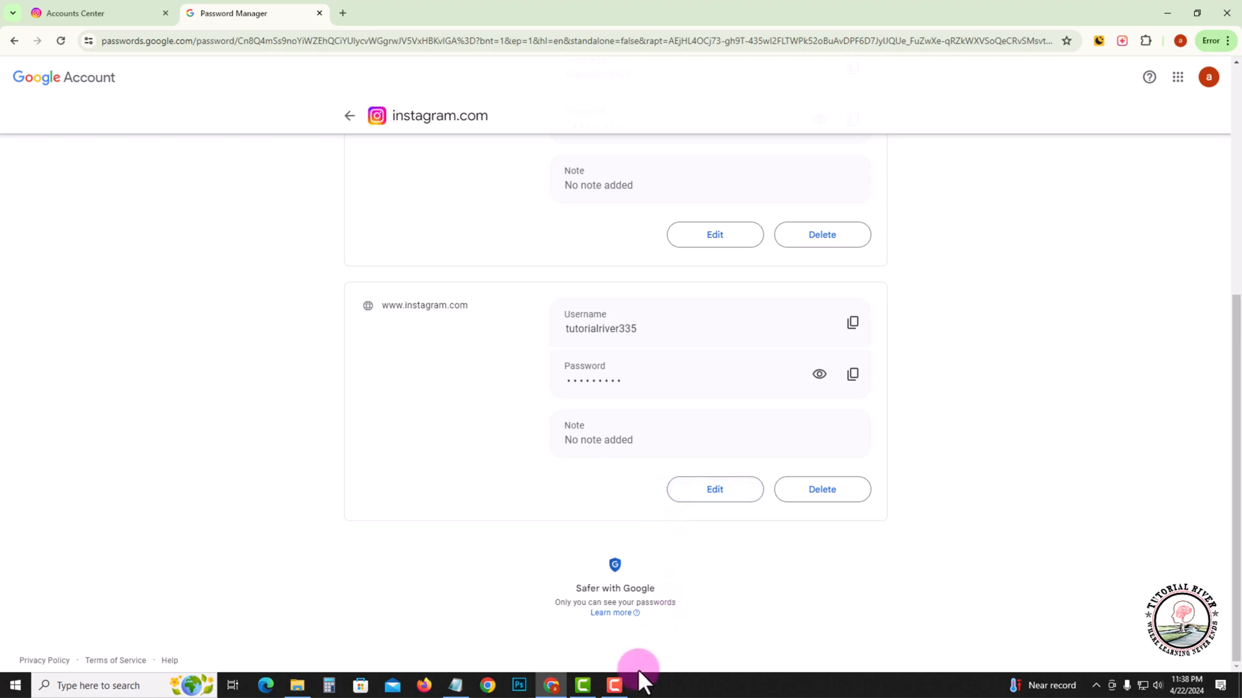